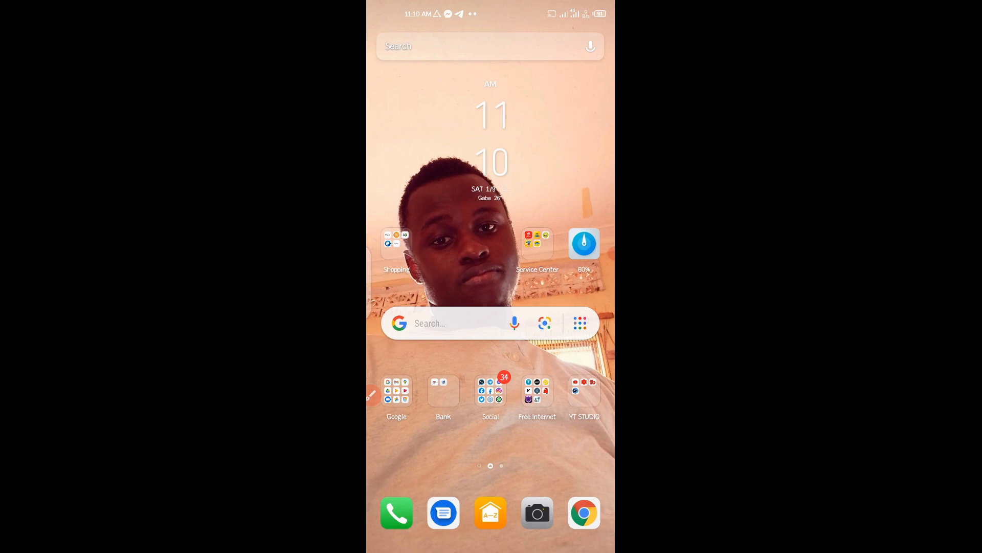
Launch TextMe from the Social folder, skip through the intro slides, and tap GET STARTED.
{"action": "left_click", "coordinate": [490, 391]}
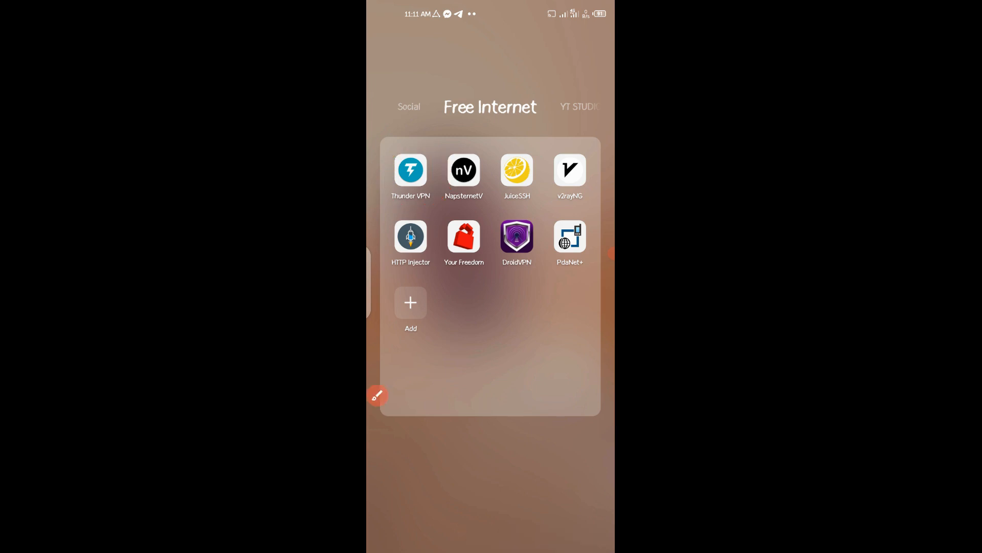
{"action": "left_click", "coordinate": [410, 171]}
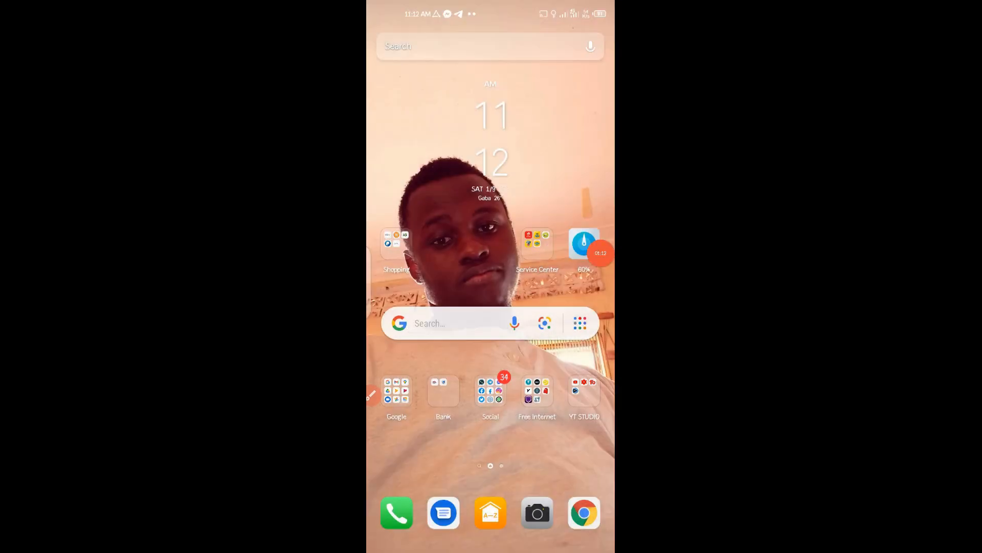
{"action": "left_click", "coordinate": [490, 391]}
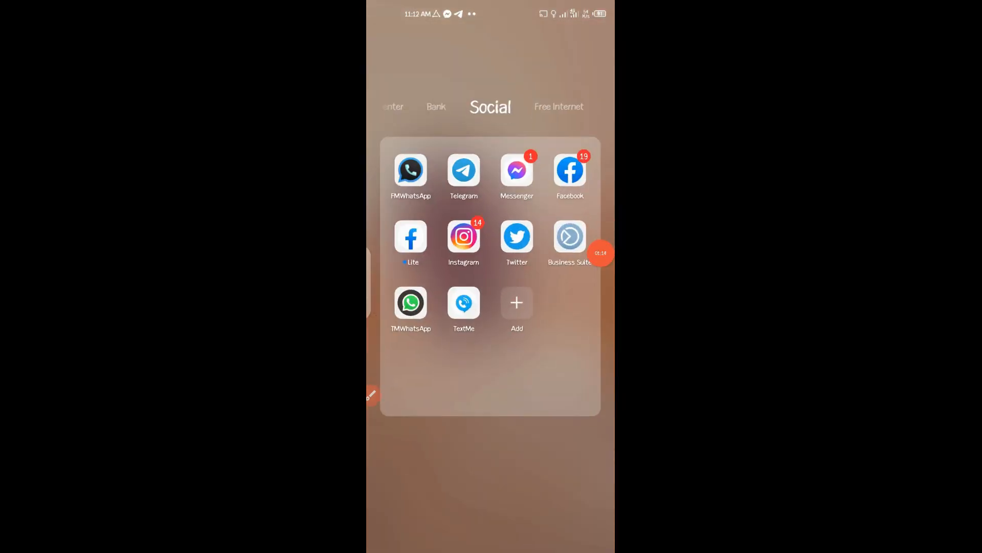
{"action": "left_click", "coordinate": [463, 304]}
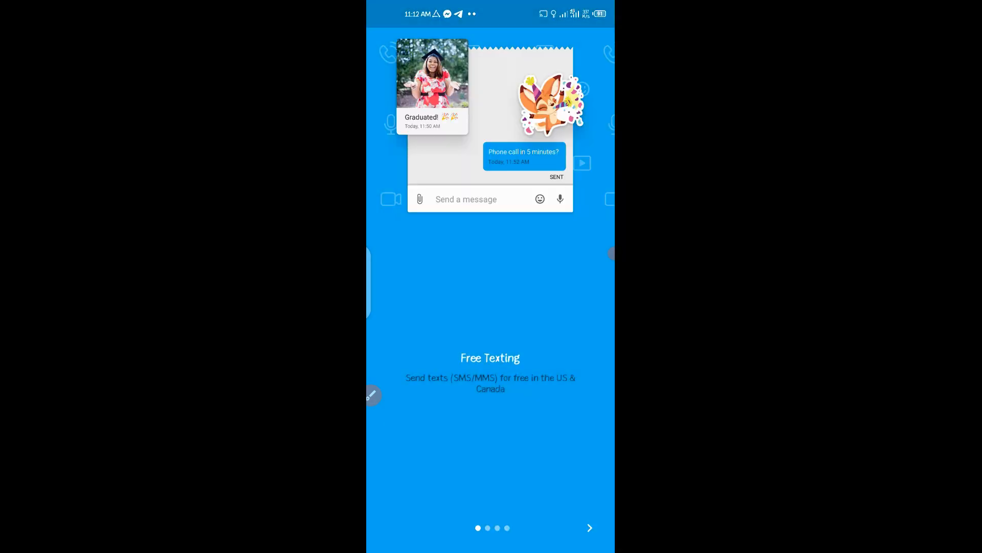
{"action": "left_click", "coordinate": [589, 528]}
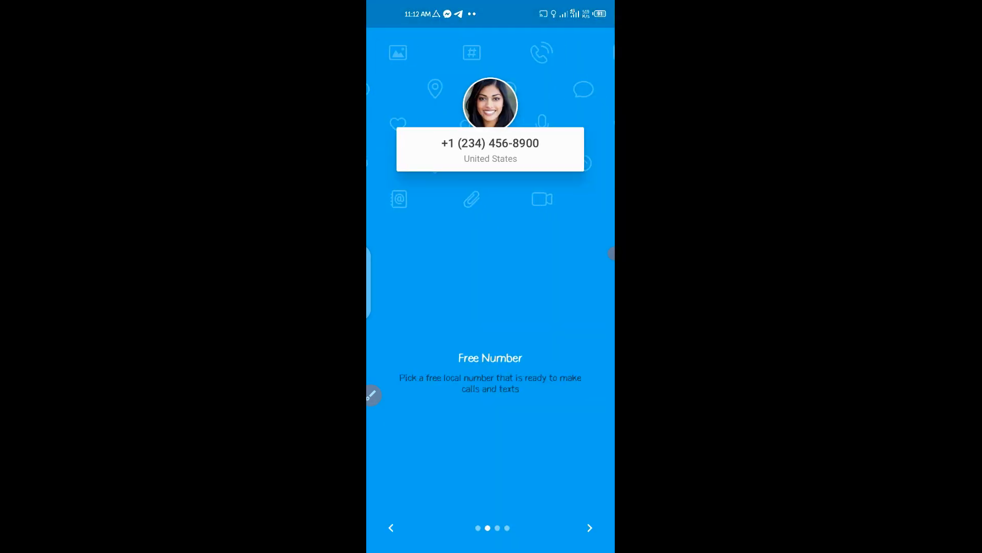
{"action": "left_click", "coordinate": [589, 528]}
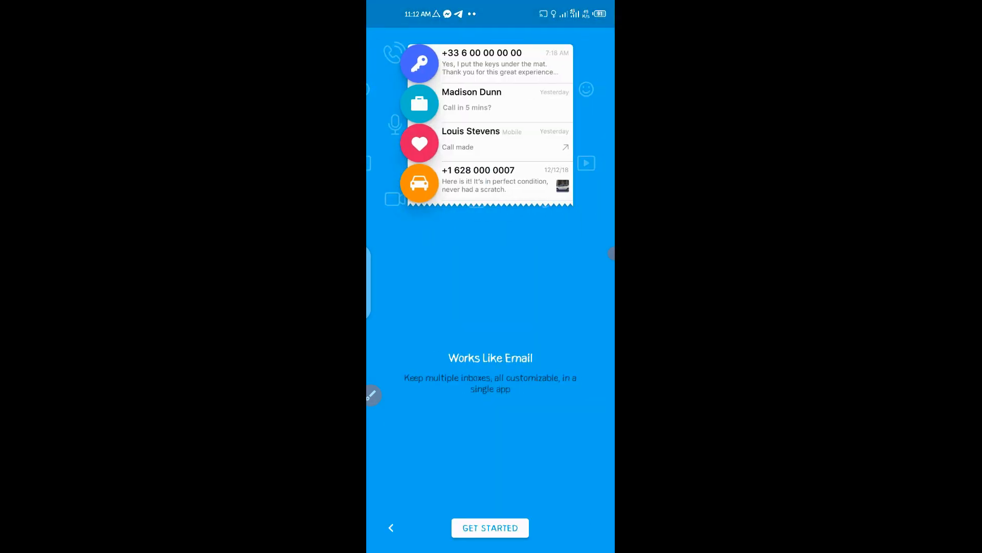
{"action": "left_click", "coordinate": [490, 527]}
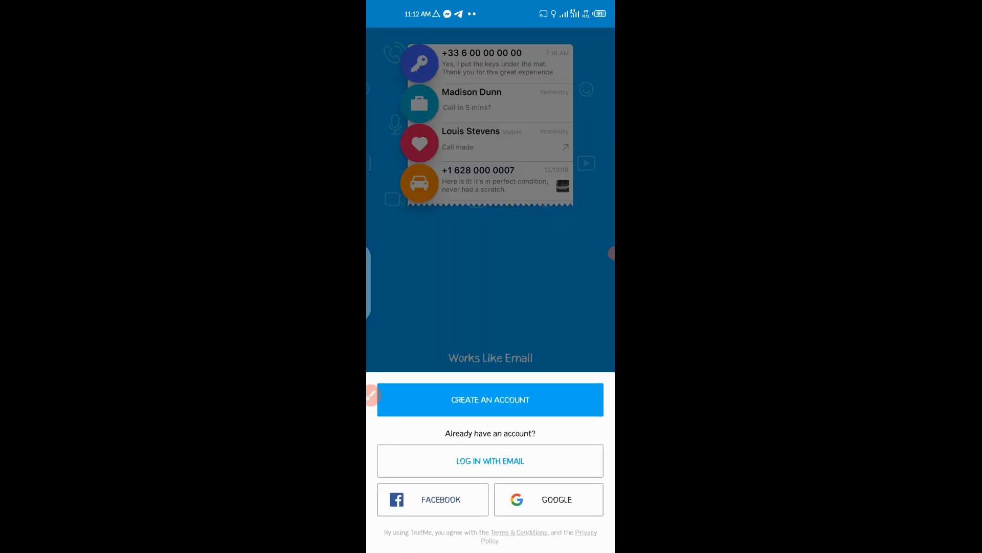
Start creating a new TextMe account and enter the email address.
{"action": "left_click", "coordinate": [491, 399]}
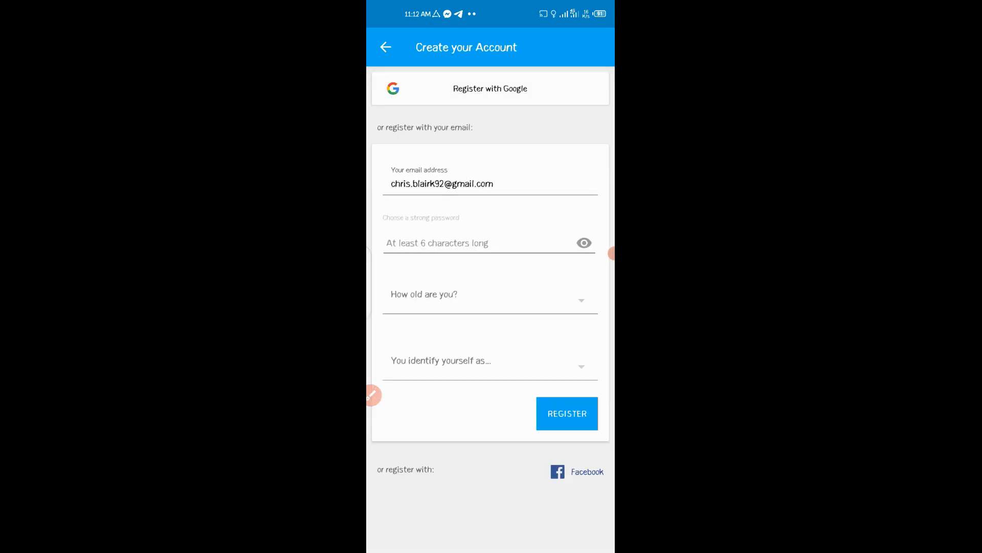
{"action": "left_click", "coordinate": [442, 184]}
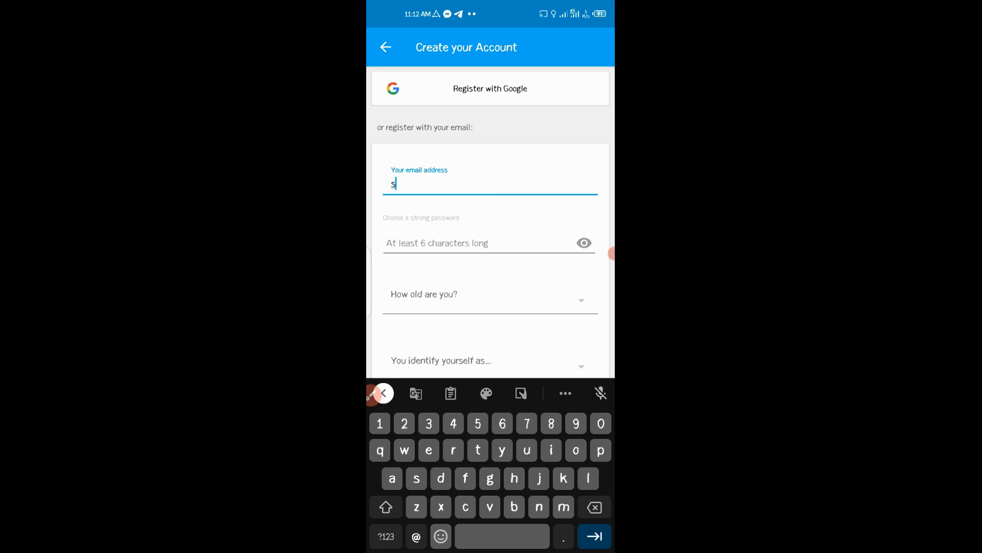
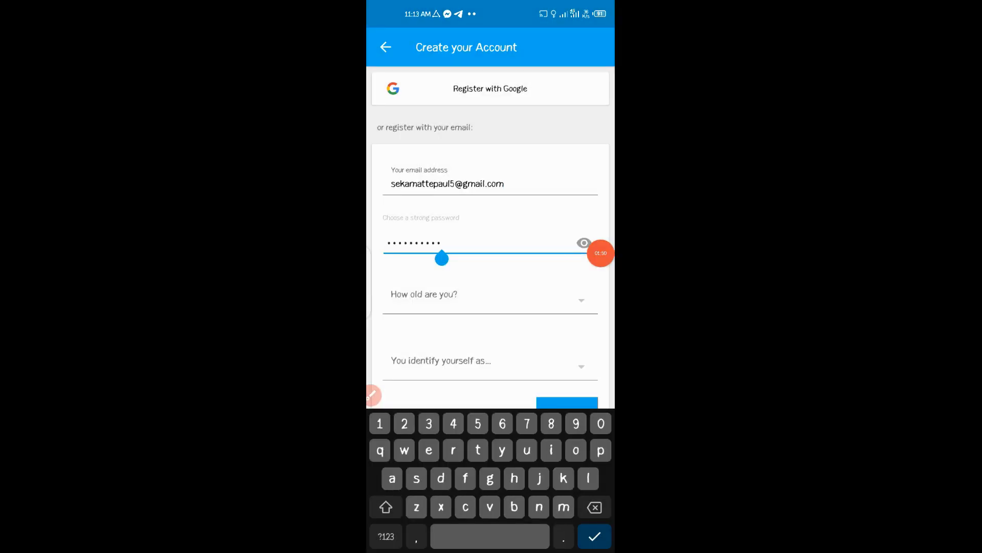
Choose the 21–34 years old age range and Male, then submit the registration.
{"action": "left_click", "coordinate": [490, 299]}
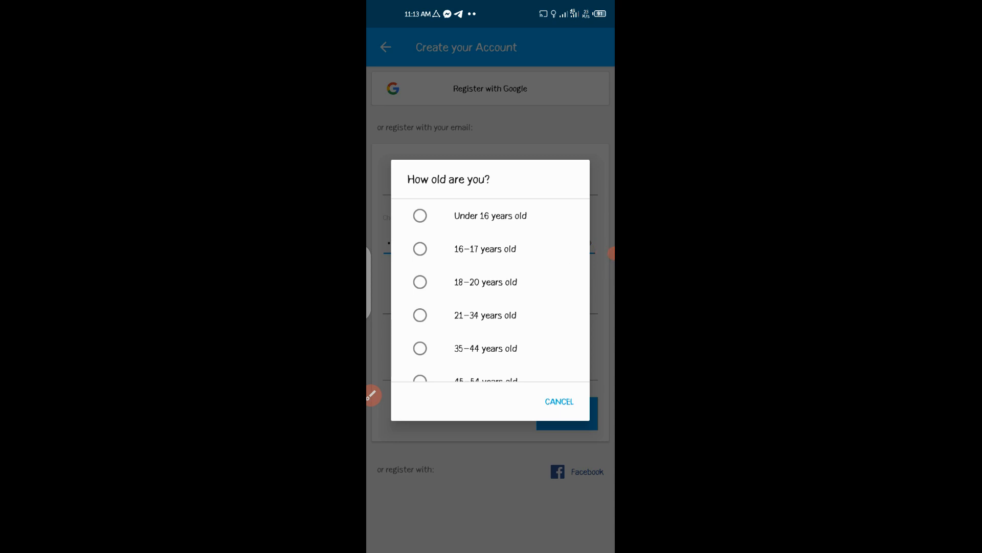
{"action": "left_click", "coordinate": [486, 314]}
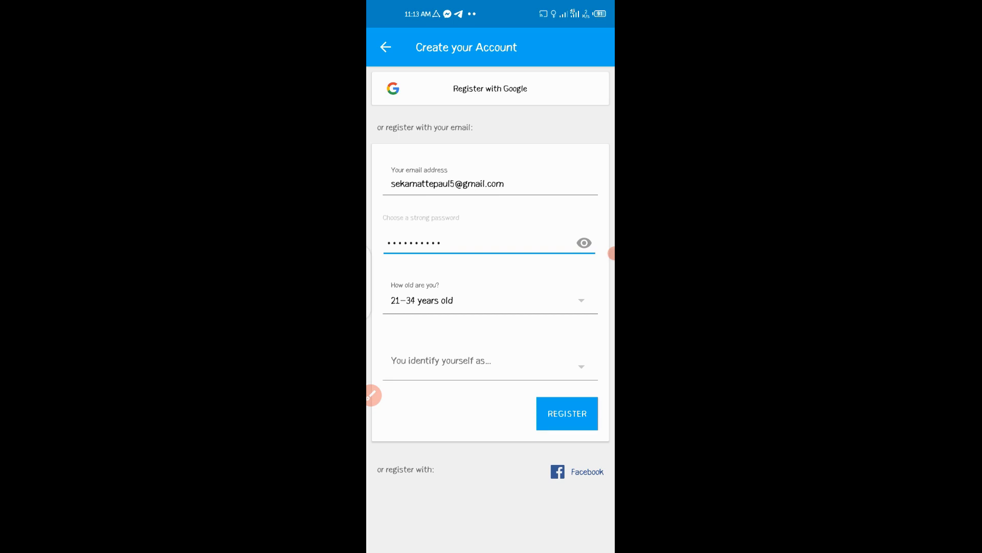
{"action": "left_click", "coordinate": [490, 367]}
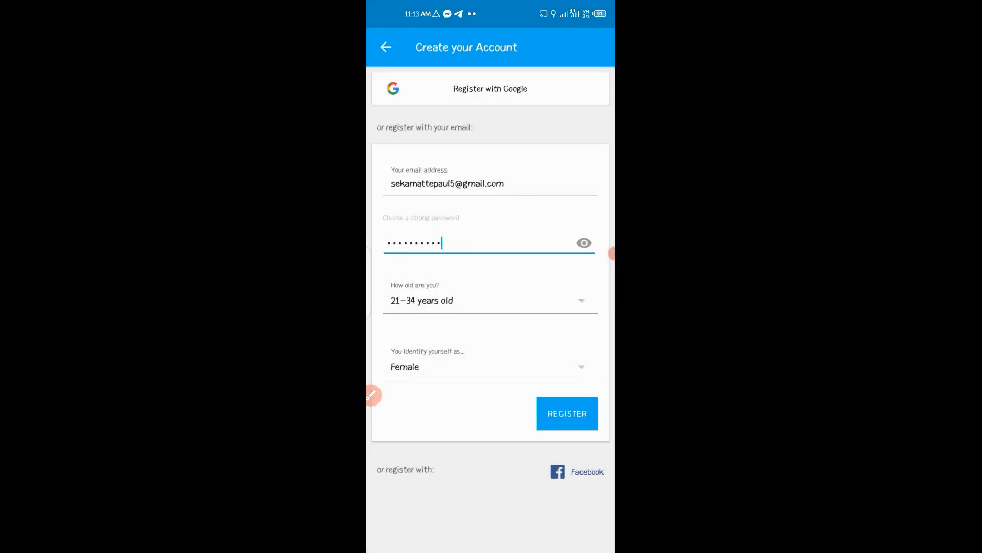
{"action": "left_click", "coordinate": [491, 366]}
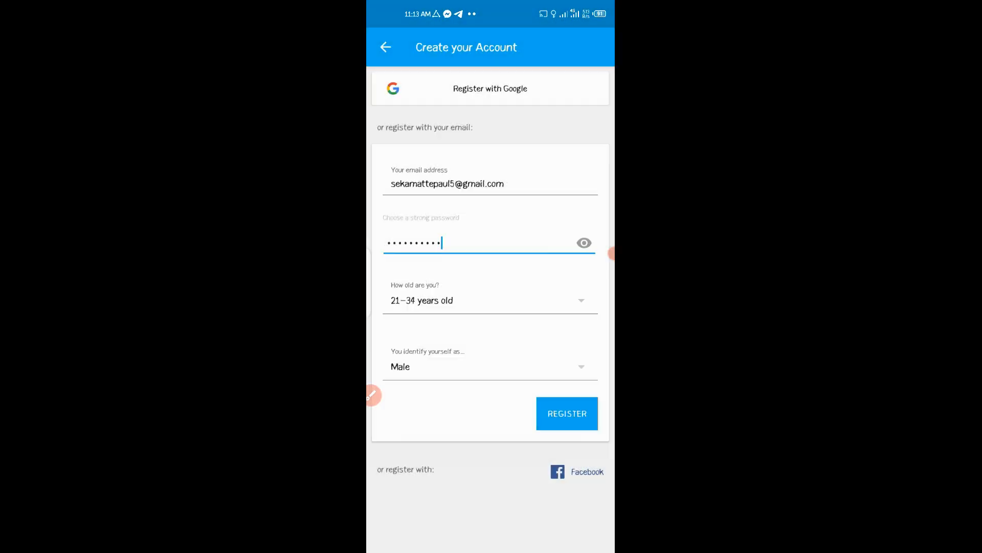
{"action": "left_click", "coordinate": [566, 413]}
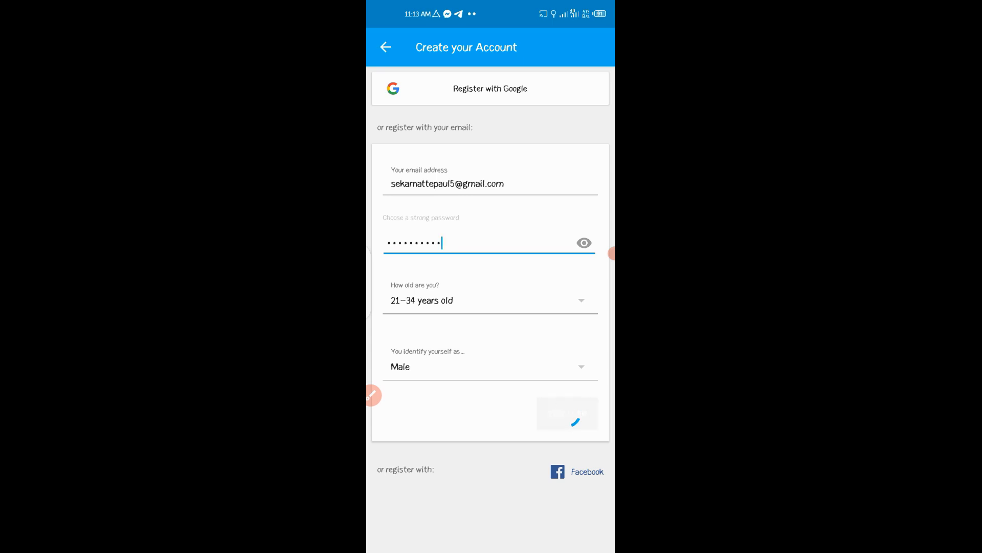
{"action": "left_click", "coordinate": [566, 413]}
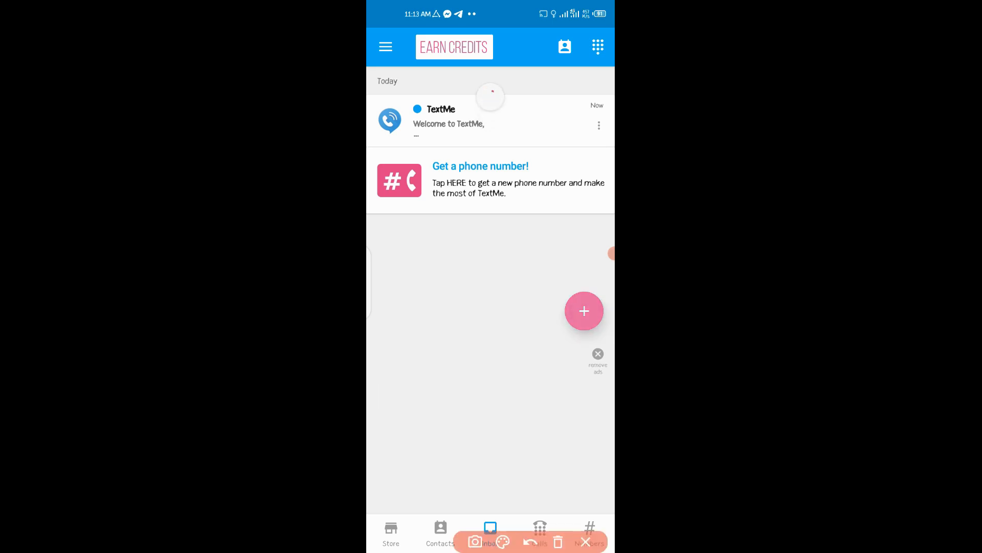
{"action": "left_click", "coordinate": [584, 311]}
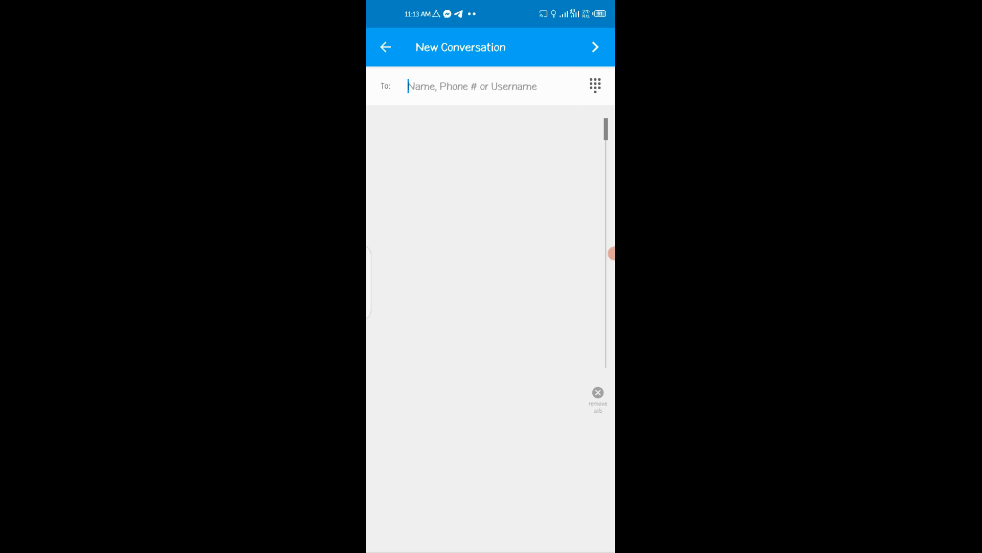
{"action": "left_click", "coordinate": [471, 86]}
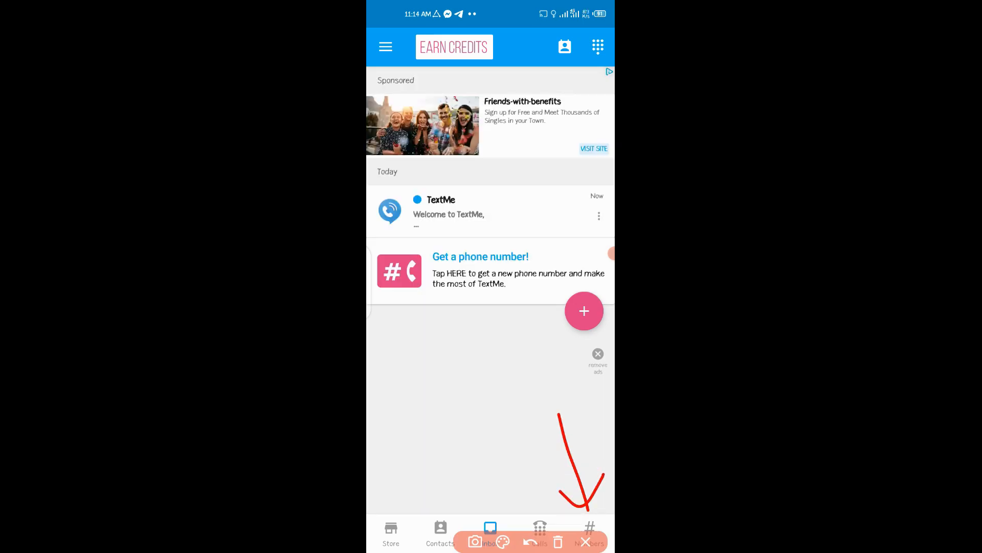
{"action": "left_click", "coordinate": [585, 541]}
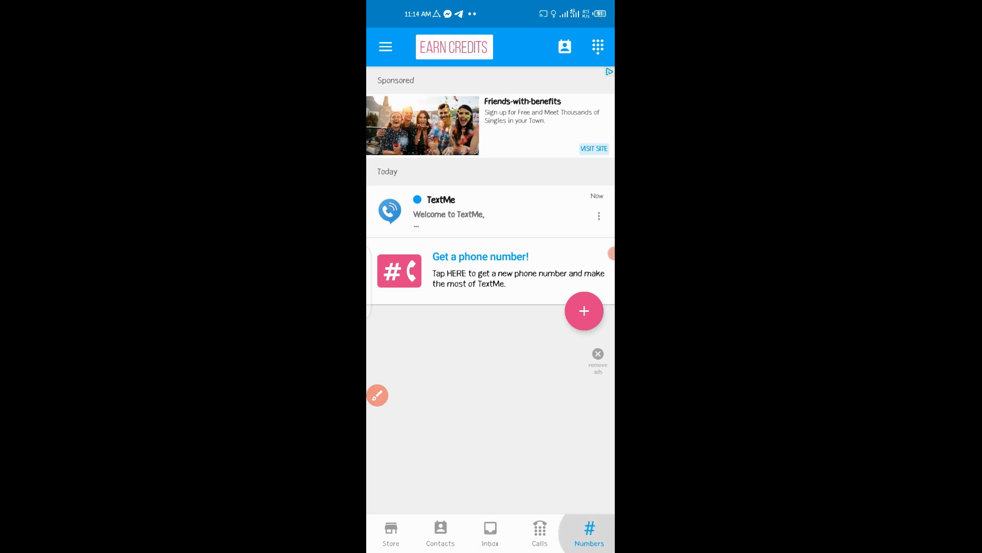
Claim one of the offered +44 UK numbers and open its Name label dialog.
{"action": "left_click", "coordinate": [589, 533]}
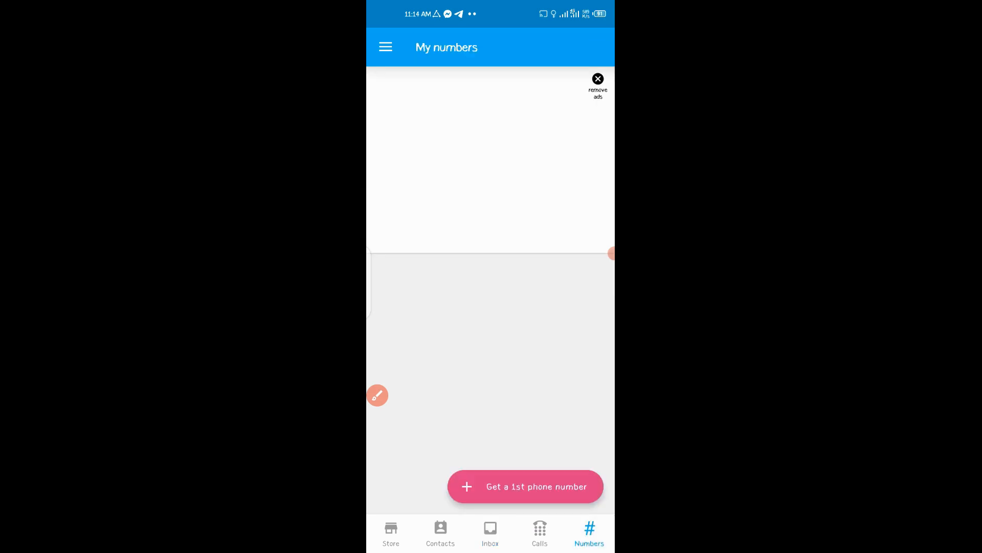
{"action": "left_click", "coordinate": [525, 486]}
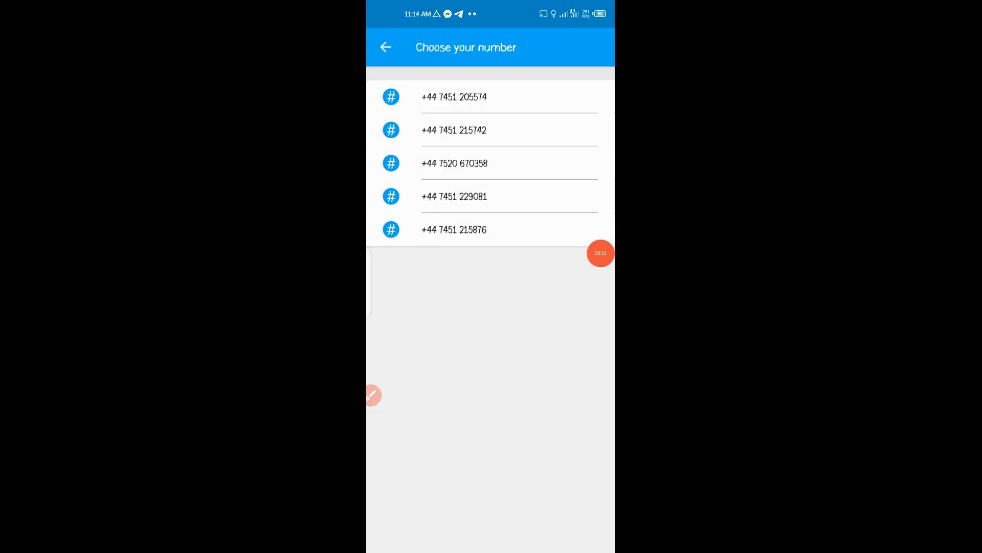
{"action": "left_click", "coordinate": [454, 97]}
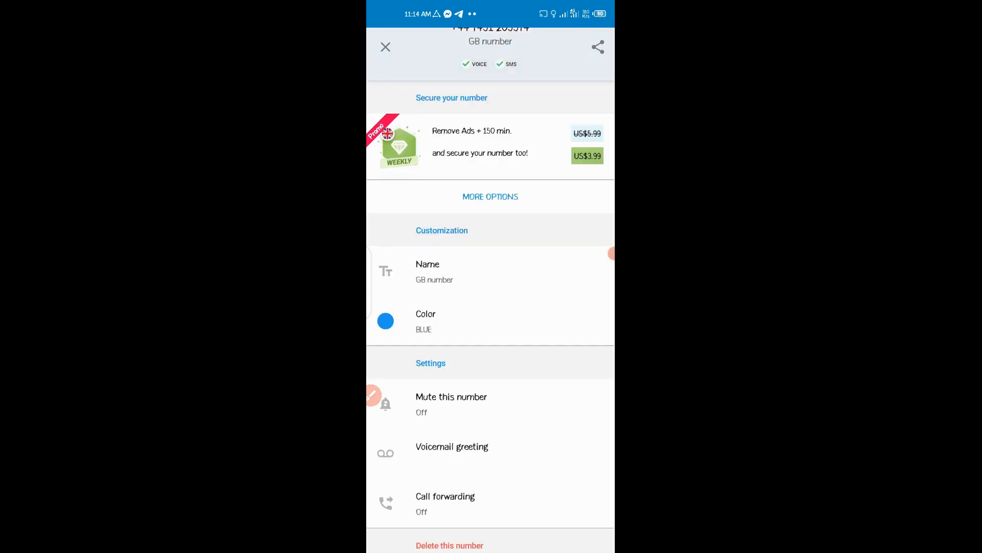
{"action": "left_click", "coordinate": [427, 270]}
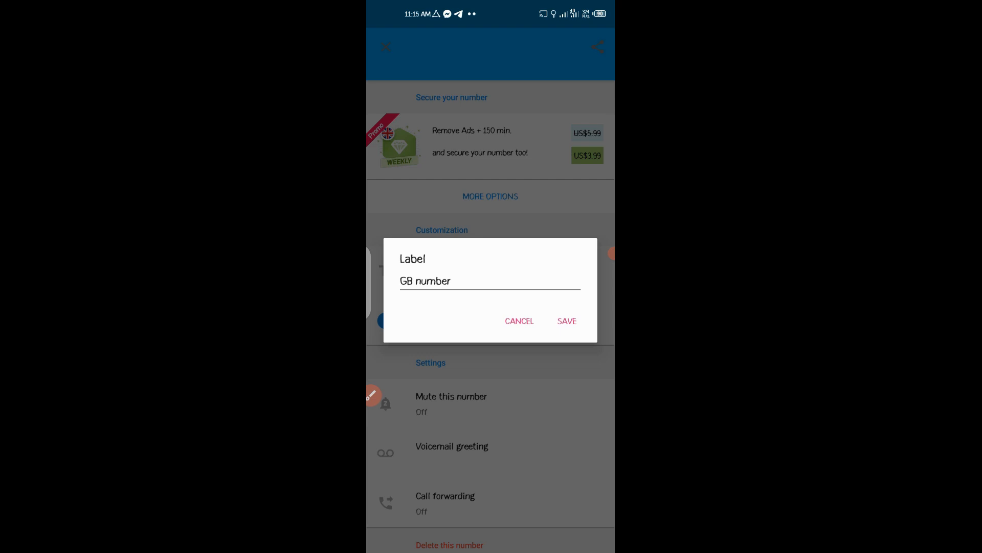
Relabel the UK number BLAIR TECH and return to the home screen's Social folder.
{"action": "double_click", "coordinate": [433, 281]}
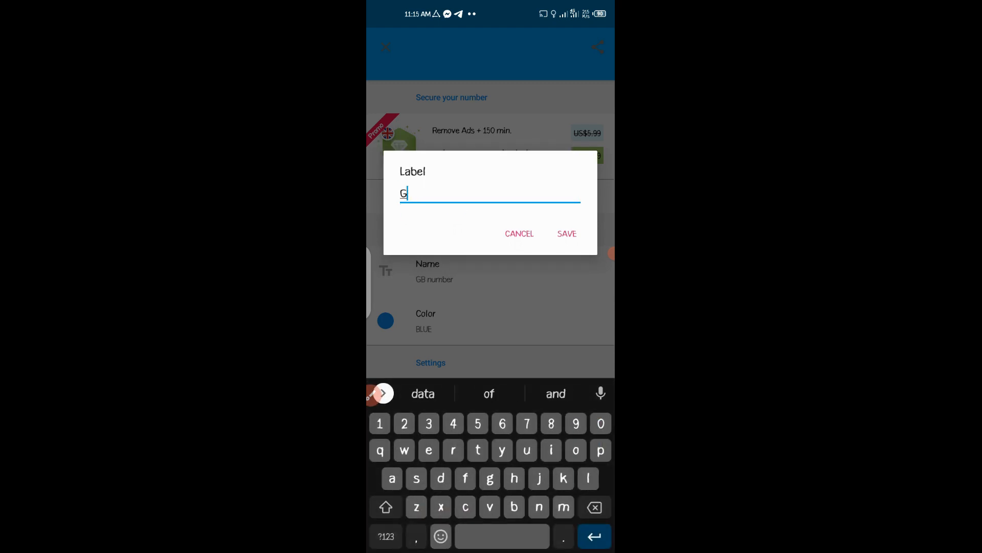
{"action": "key", "text": "backspace"}
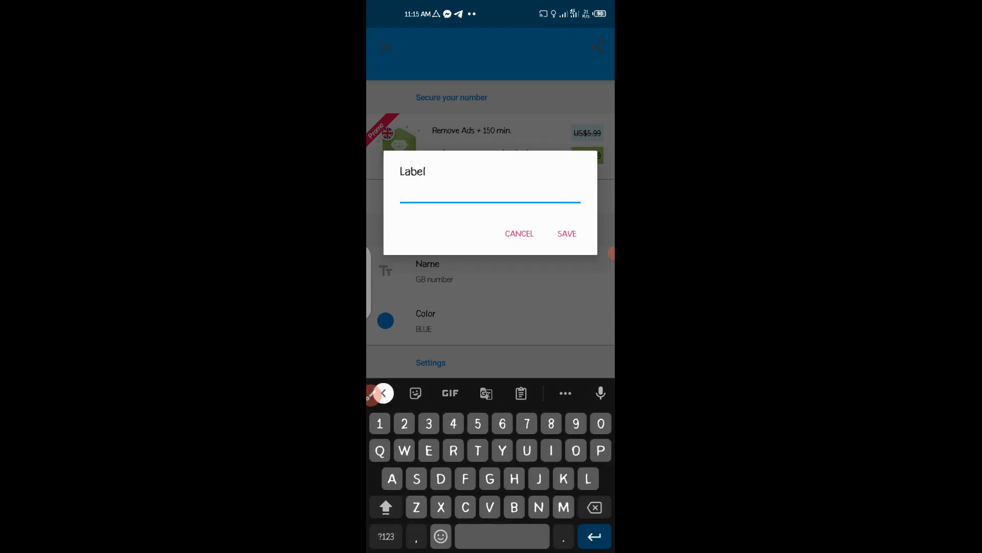
{"action": "type", "text": "BLAIRT"}
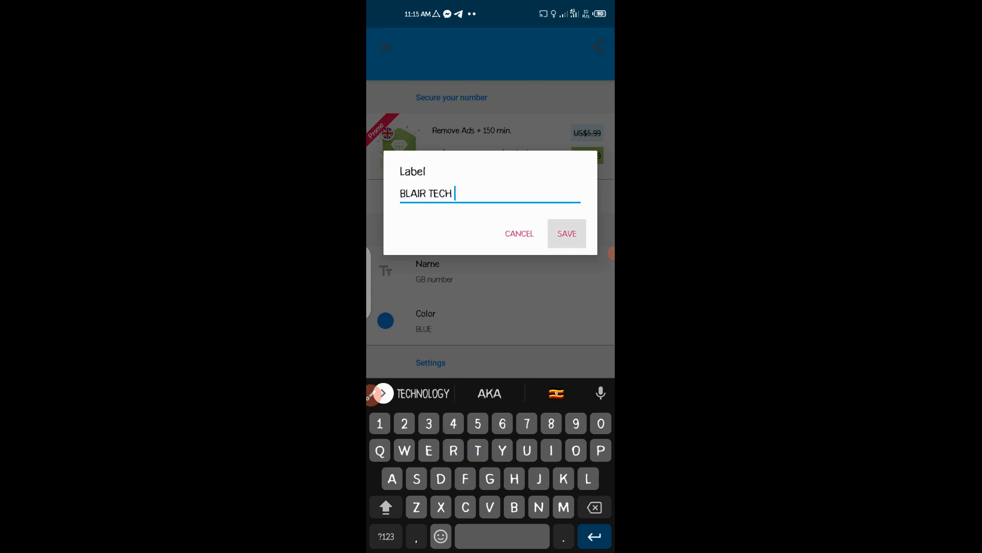
{"action": "left_click", "coordinate": [565, 233]}
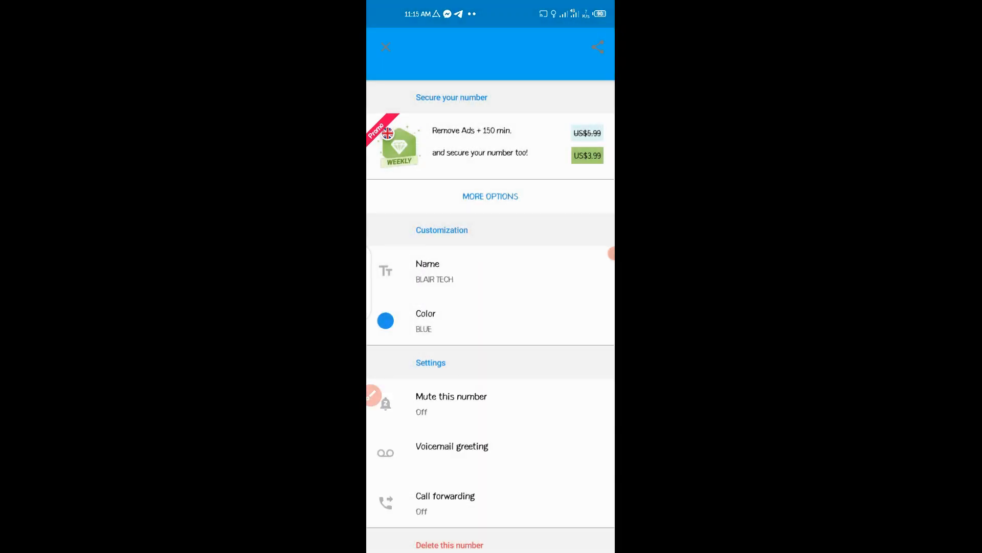
{"action": "left_click", "coordinate": [386, 47]}
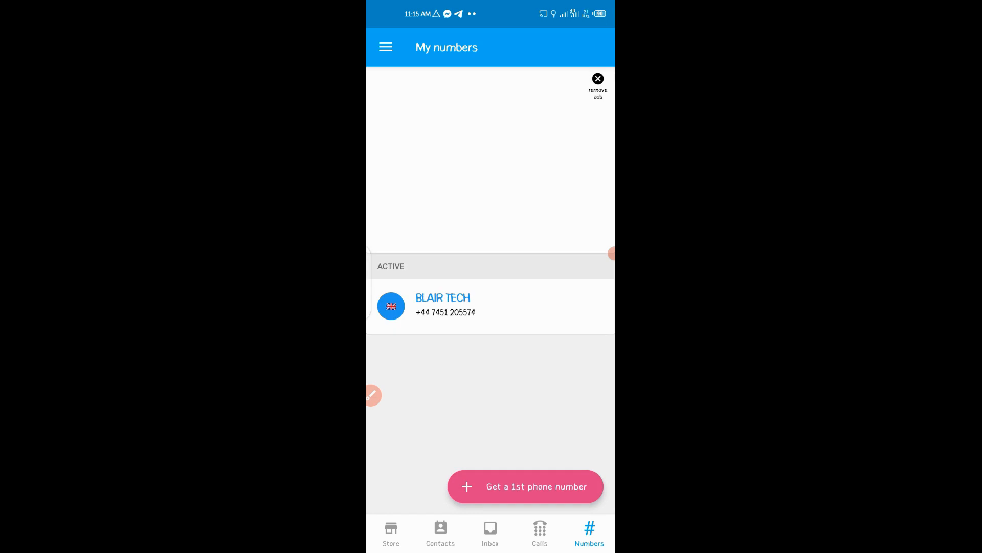
{"action": "left_click", "coordinate": [524, 486]}
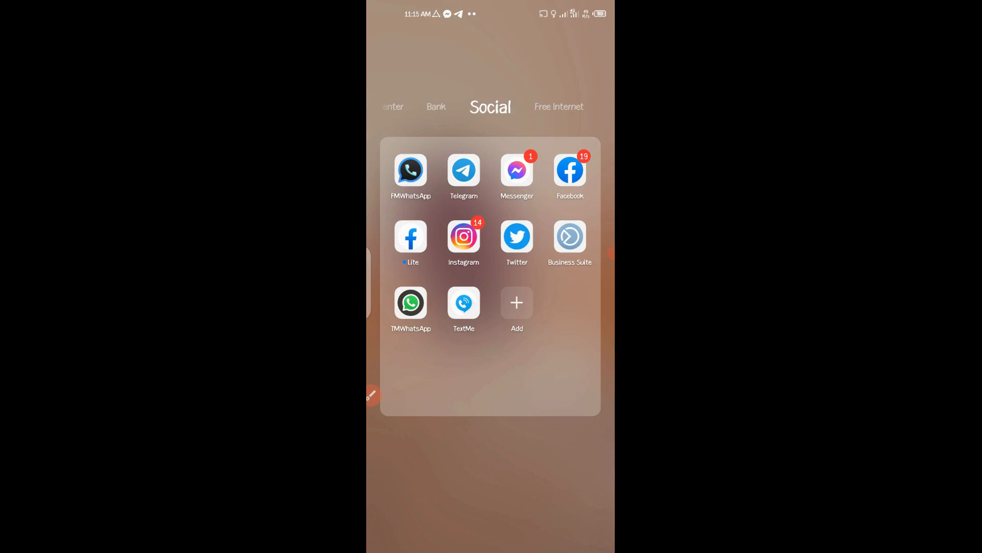
Launch TMWhatsApp, allow media access, accept the terms, and change the country from Uganda.
{"action": "left_click", "coordinate": [411, 303]}
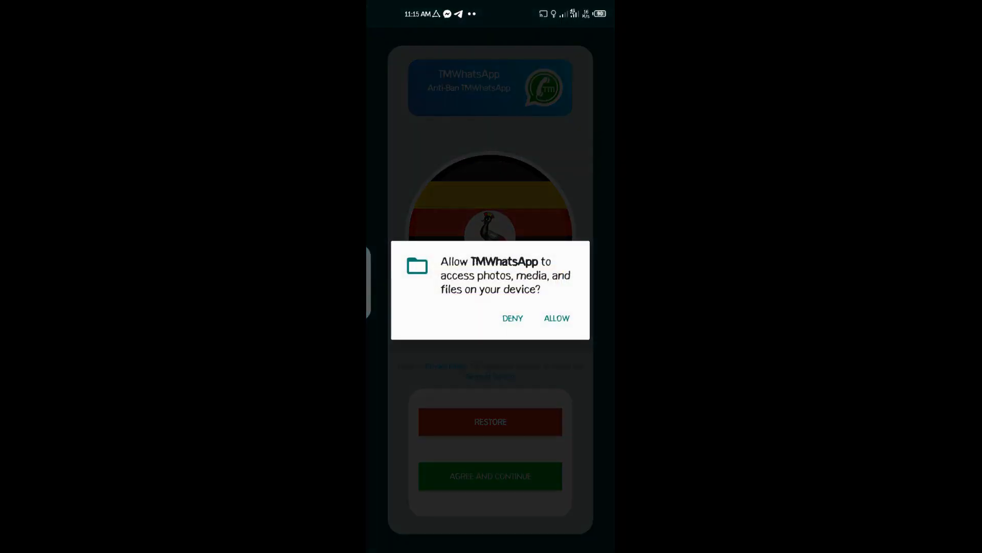
{"action": "left_click", "coordinate": [556, 318]}
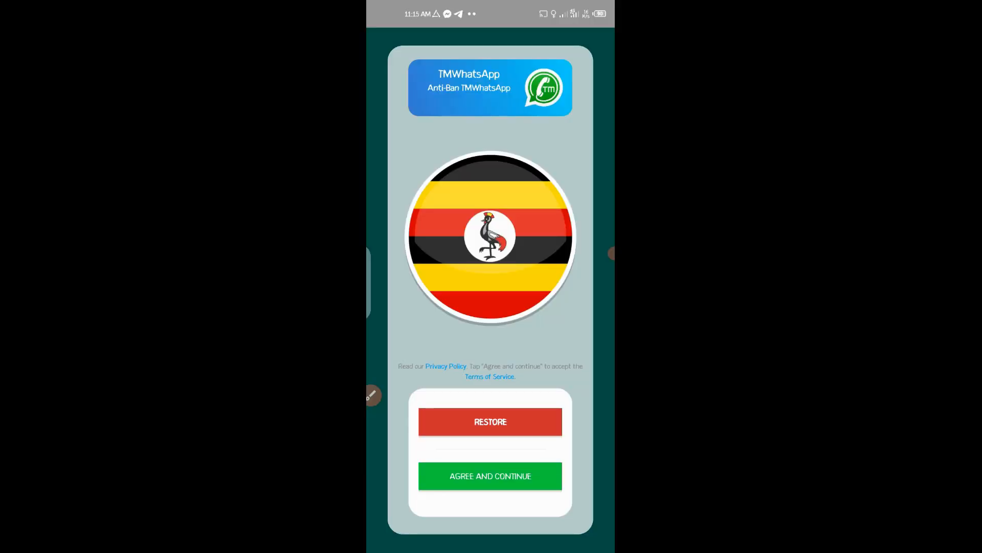
{"action": "left_click", "coordinate": [490, 475]}
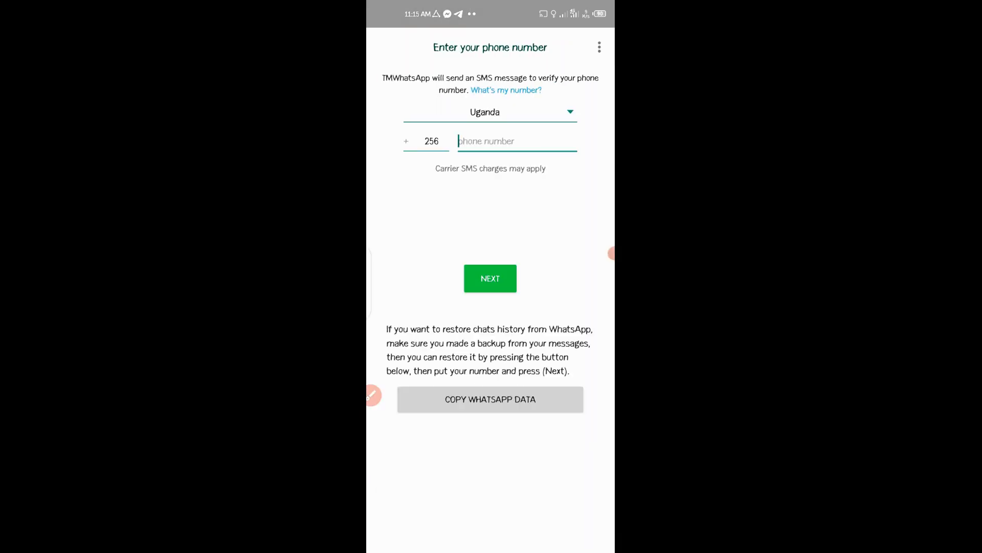
{"action": "left_click", "coordinate": [516, 141]}
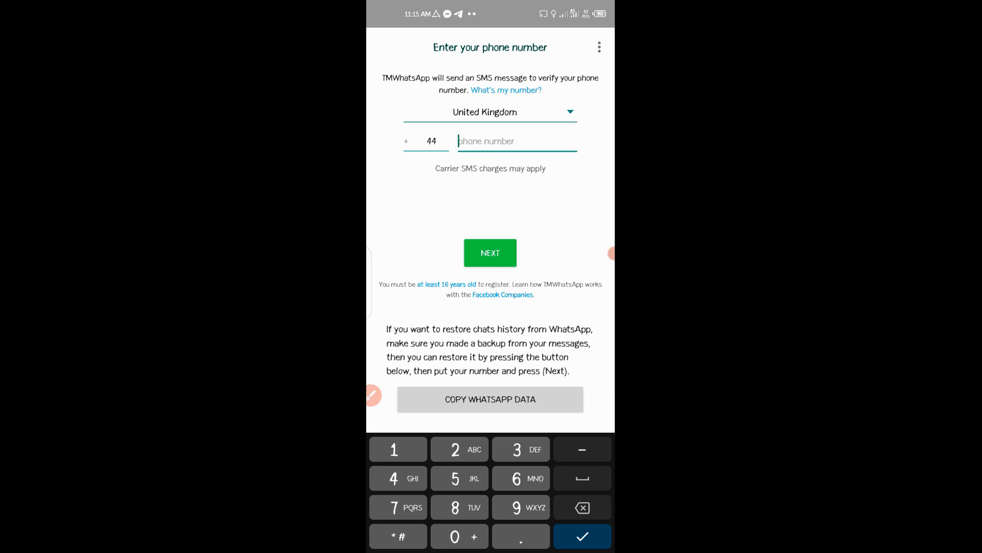
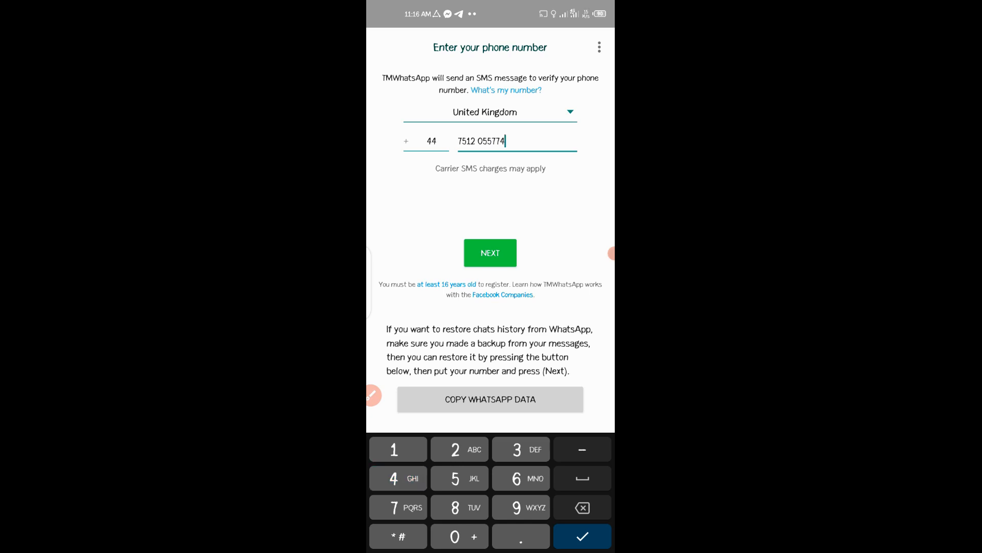
{"action": "left_click", "coordinate": [490, 252]}
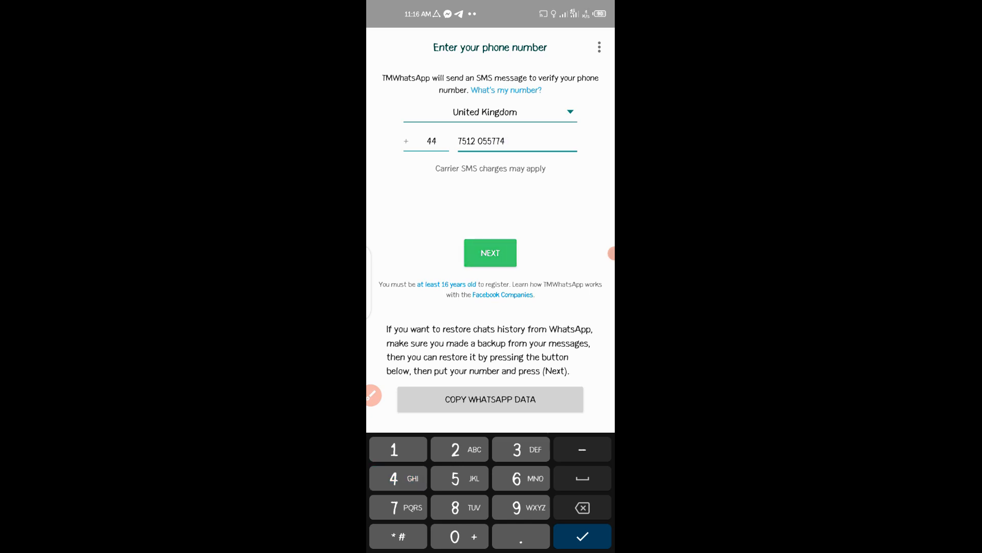
{"action": "left_click", "coordinate": [491, 252]}
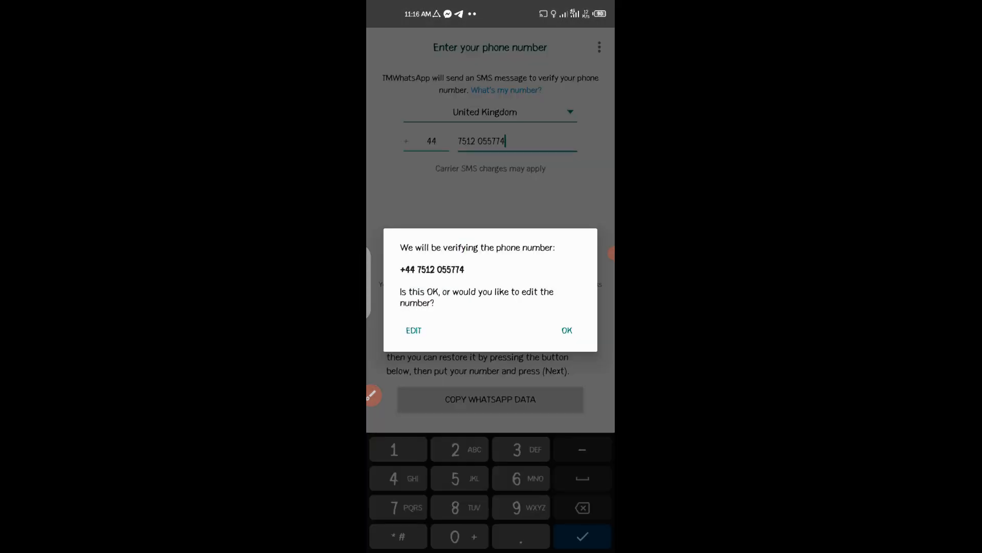
Confirm the +44 number, allow SMS access, and switch to TextMe's My numbers list.
{"action": "left_click", "coordinate": [566, 330]}
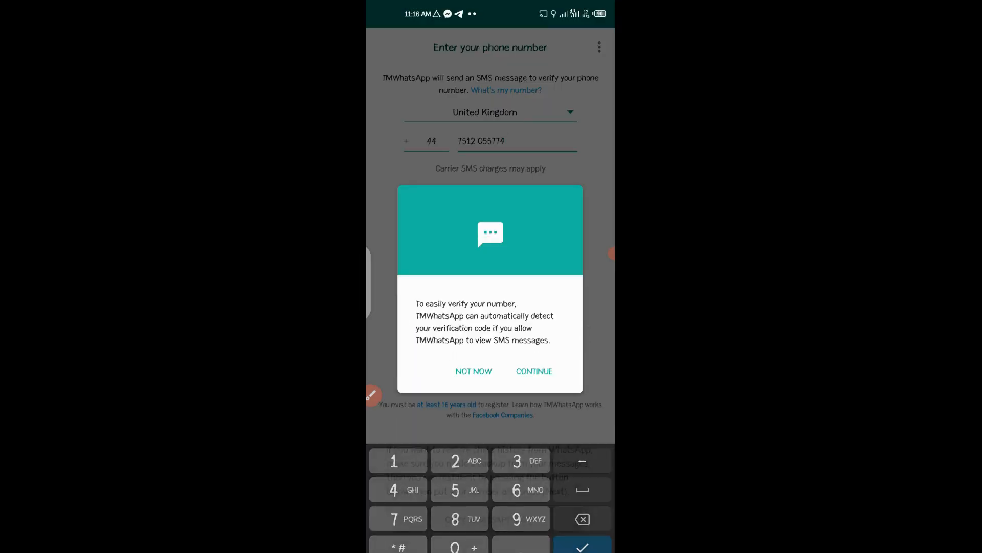
{"action": "left_click", "coordinate": [534, 371]}
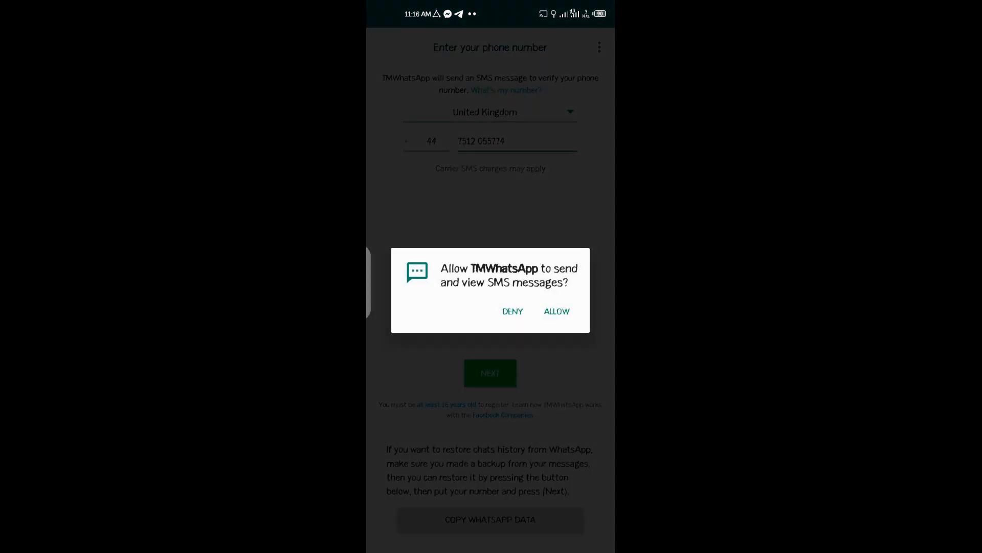
{"action": "left_click", "coordinate": [556, 312]}
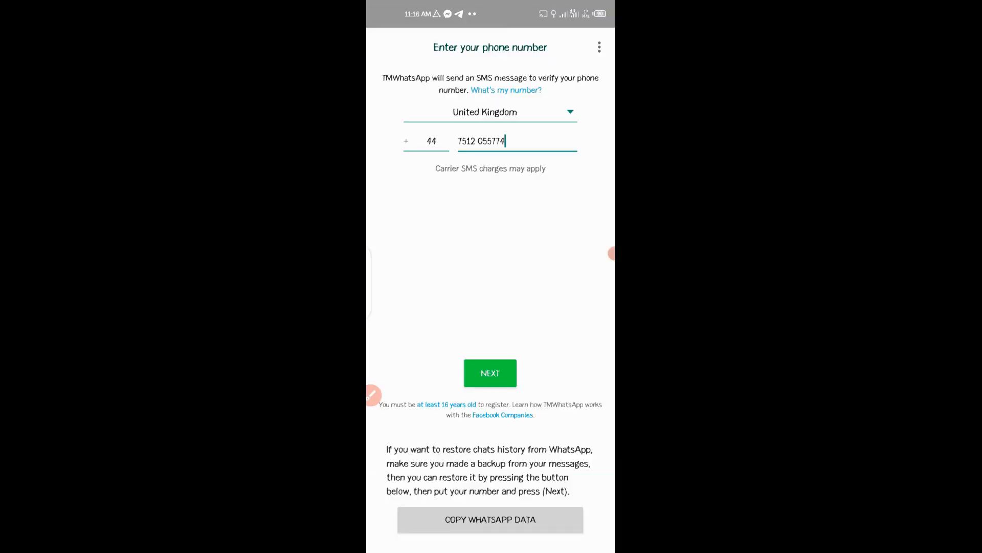
{"action": "left_click", "coordinate": [490, 373]}
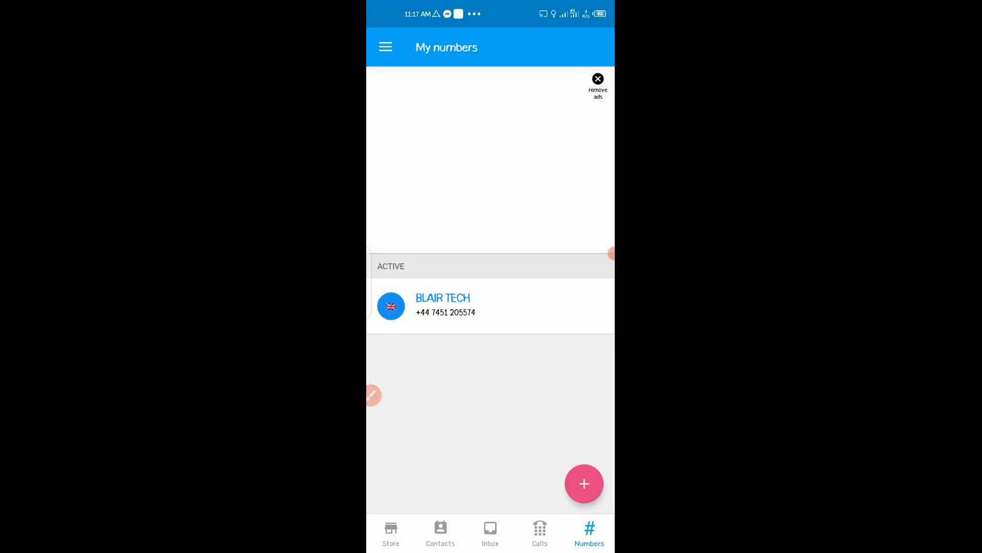
Dismiss TMWhatsApp's SMS failure notice and request the verification code by phone call.
{"action": "left_click", "coordinate": [490, 533]}
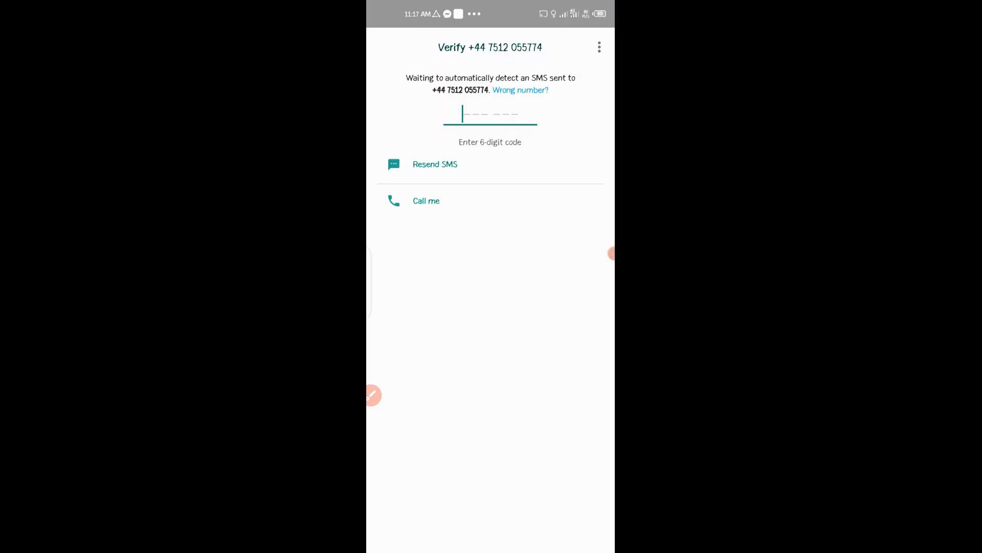
{"action": "left_click", "coordinate": [426, 201]}
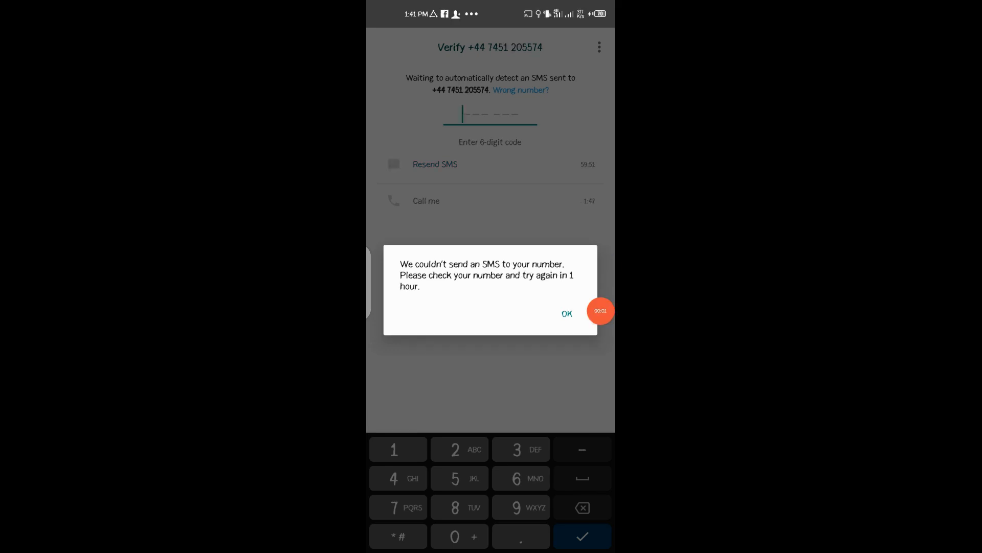
{"action": "left_click", "coordinate": [566, 313]}
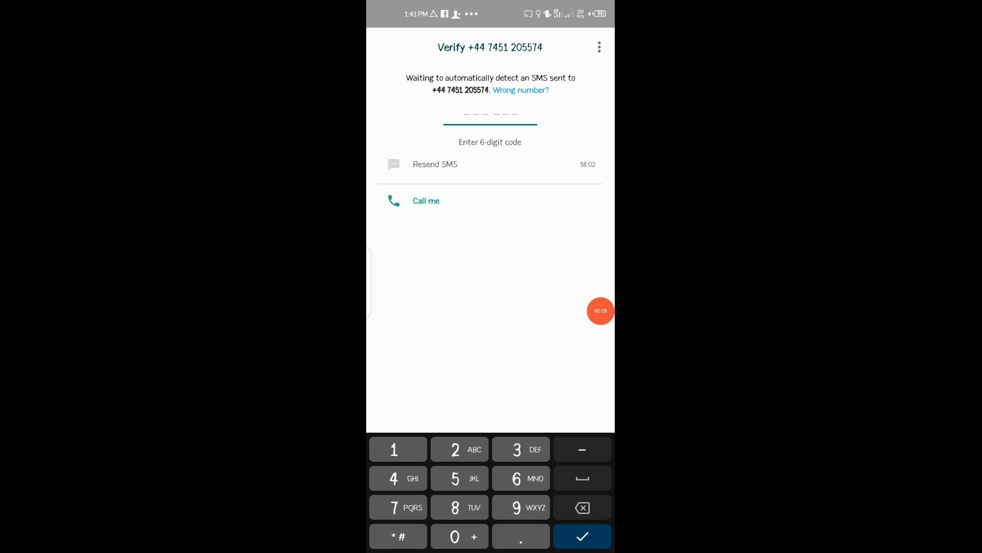
{"action": "left_click", "coordinate": [426, 200]}
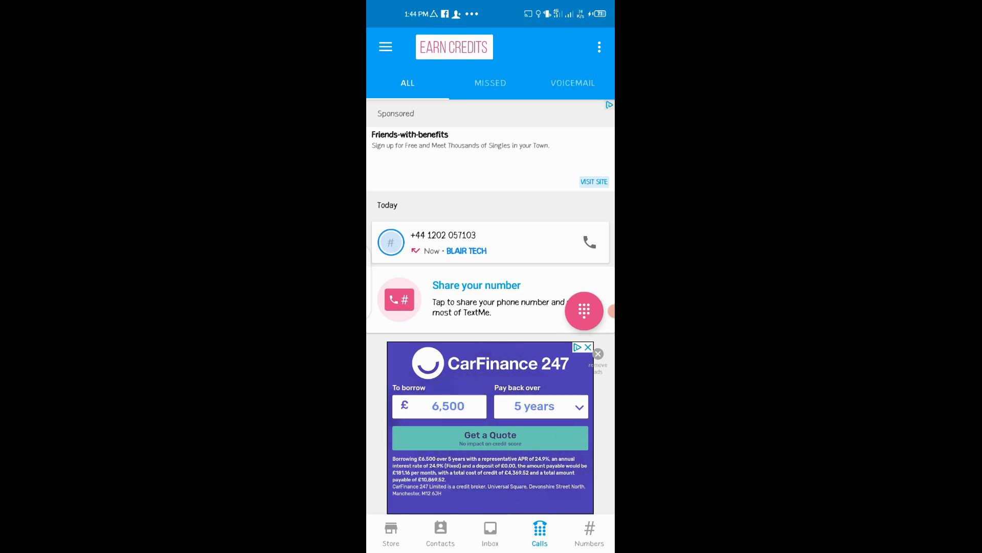
{"action": "left_click", "coordinate": [572, 82]}
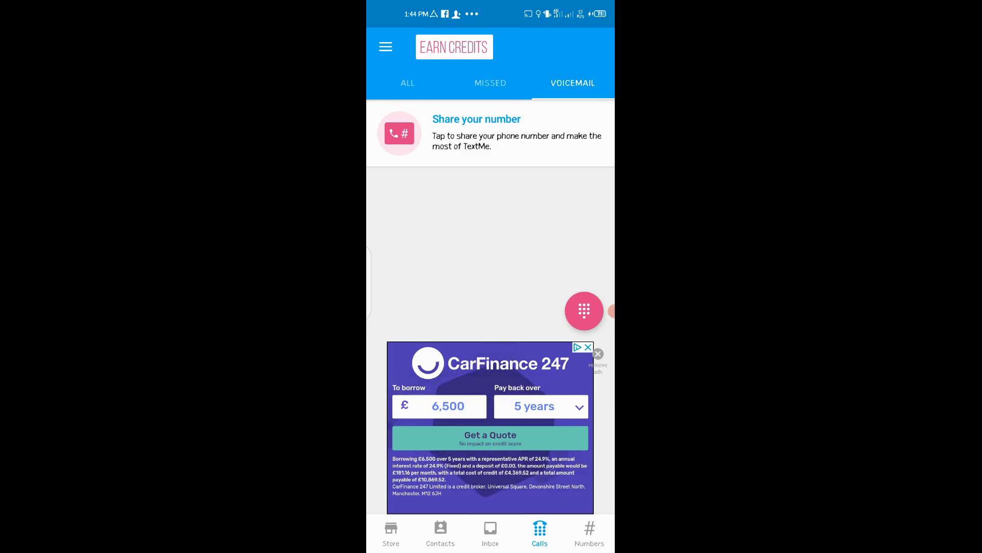
{"action": "left_click", "coordinate": [407, 83]}
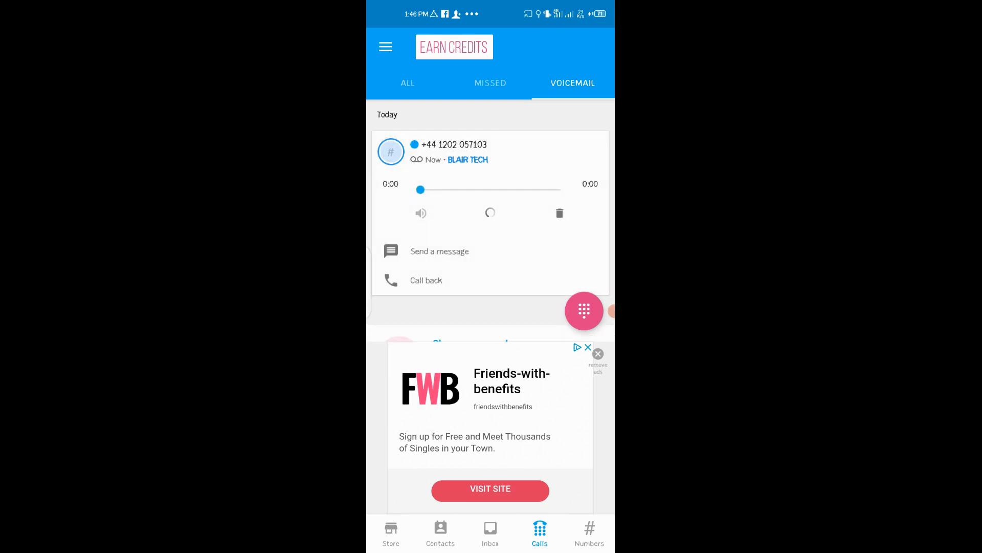
{"action": "left_click", "coordinate": [421, 213]}
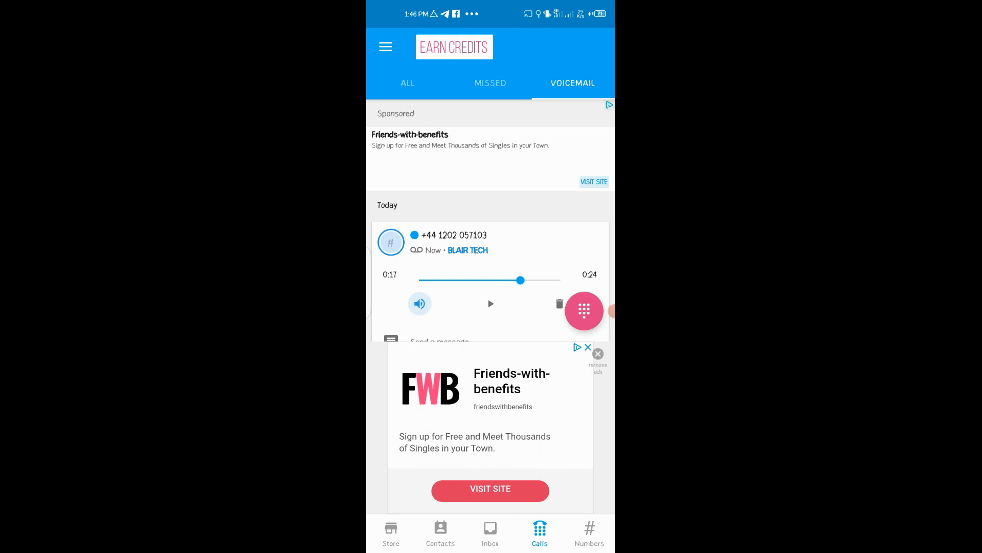
{"action": "left_click", "coordinate": [597, 353]}
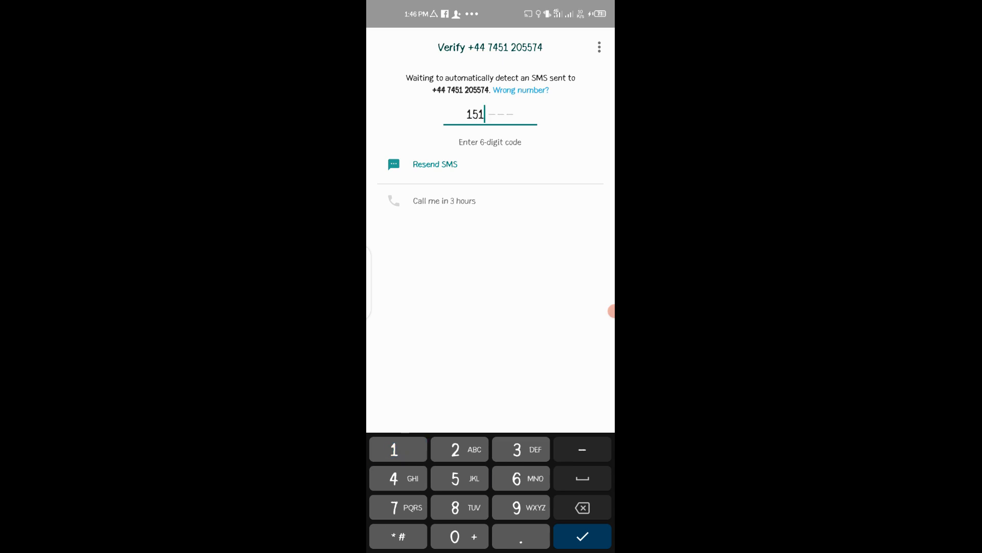
Finish entering the six-digit code and grant TMWhatsApp access to contacts.
{"action": "left_click", "coordinate": [455, 478]}
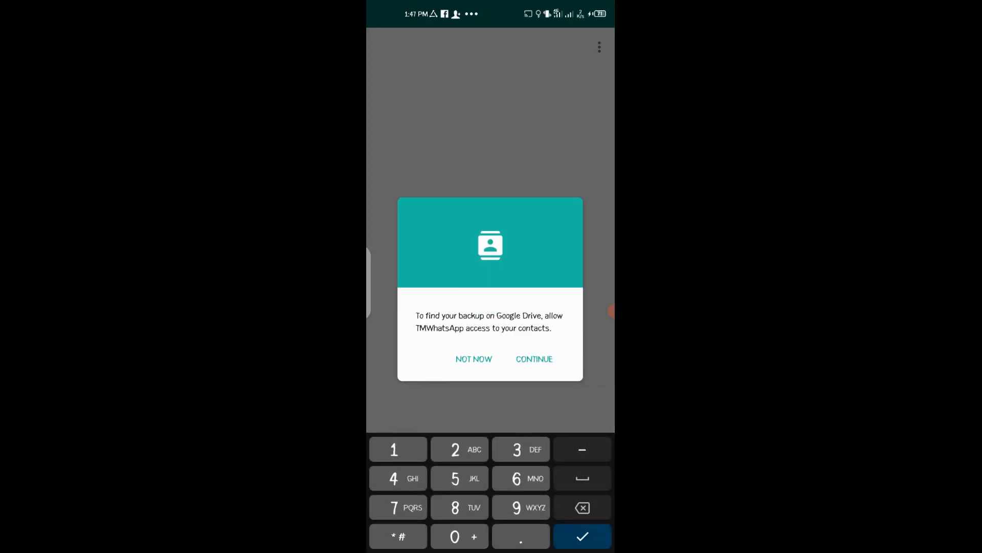
{"action": "left_click", "coordinate": [534, 358]}
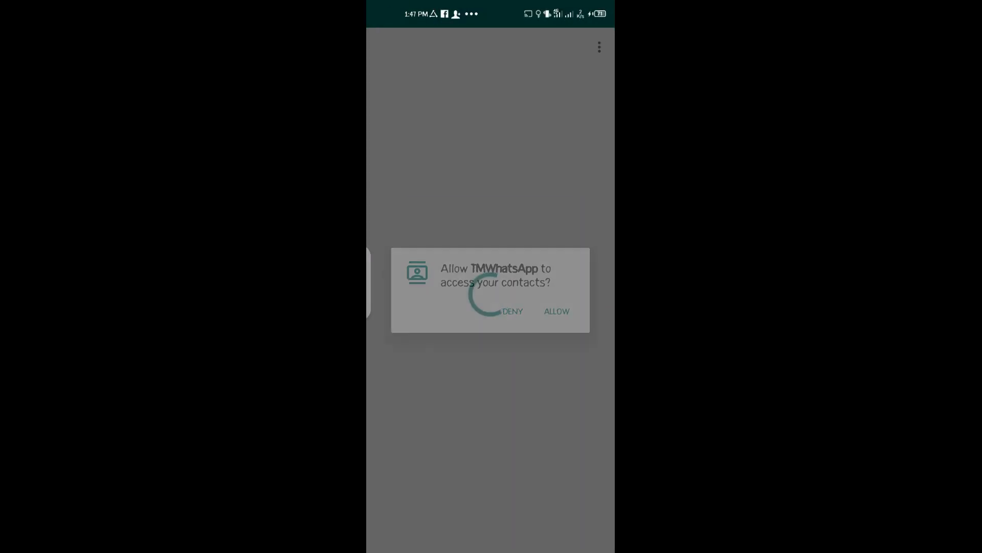
{"action": "left_click", "coordinate": [556, 310]}
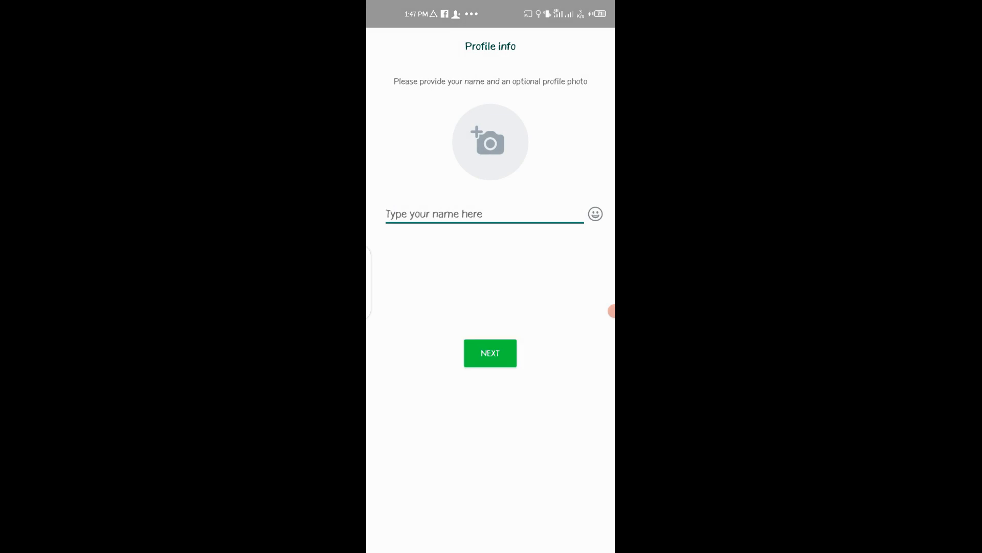
Enter BLAIR TECH 26 as the TMWhatsApp profile name and continue.
{"action": "left_click", "coordinate": [483, 214]}
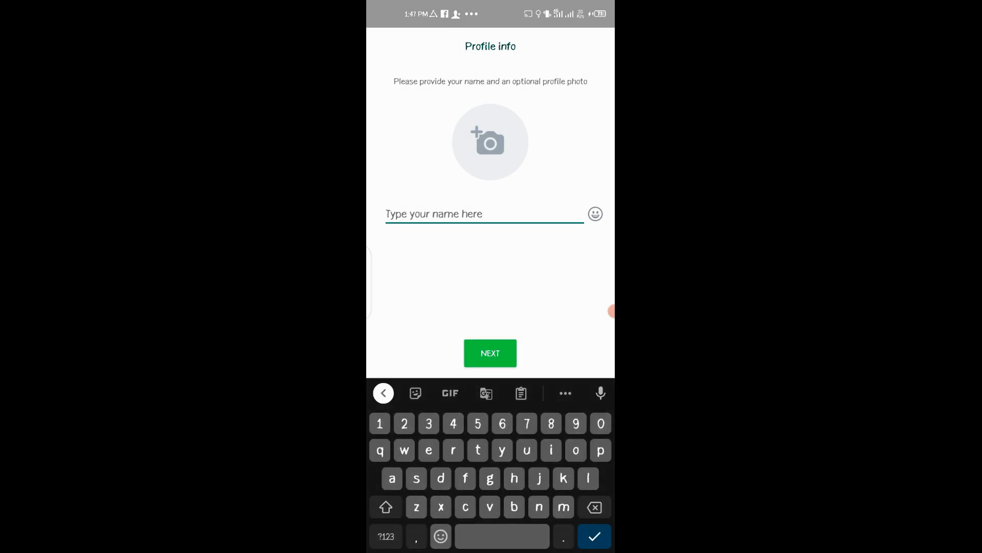
{"action": "type", "text": "BLLA"}
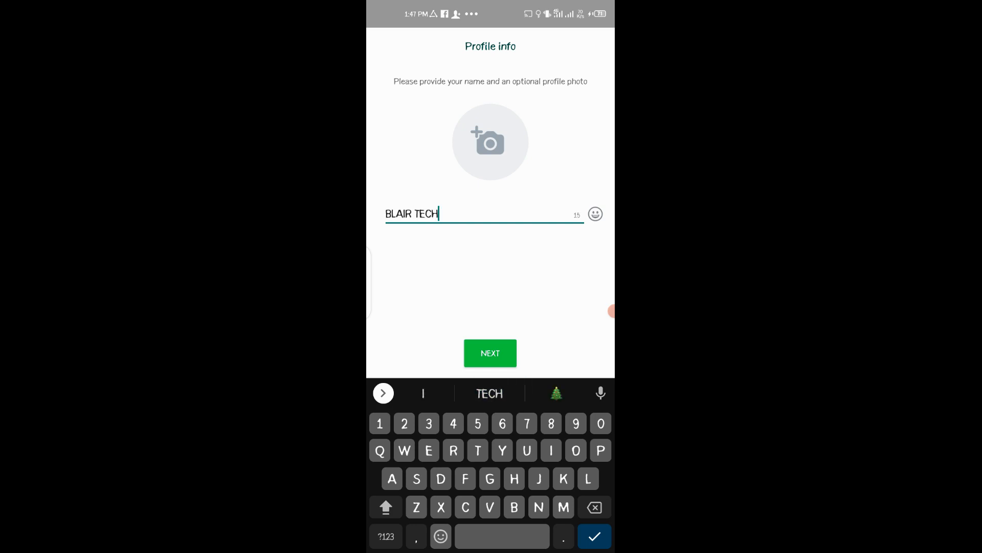
{"action": "type", "text": "26"}
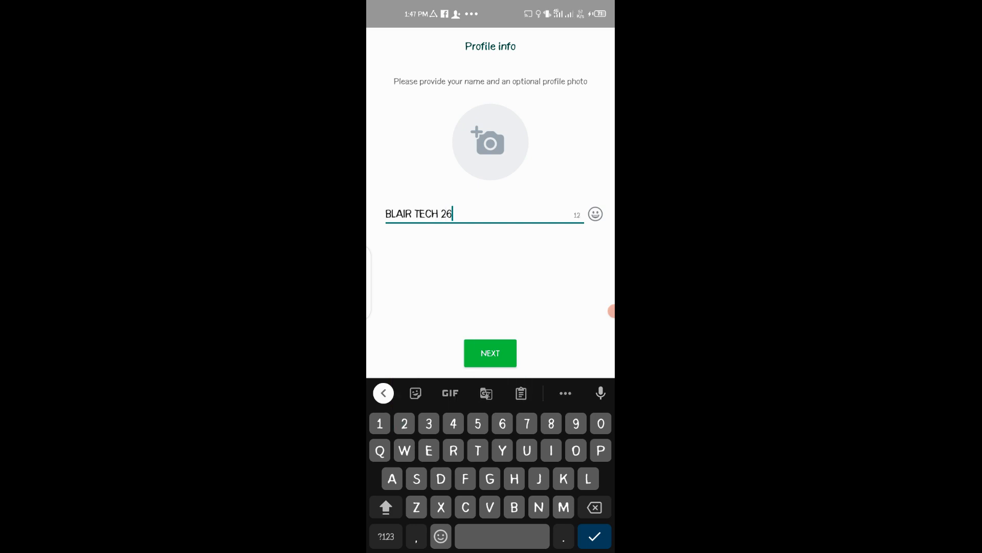
{"action": "left_click", "coordinate": [490, 352]}
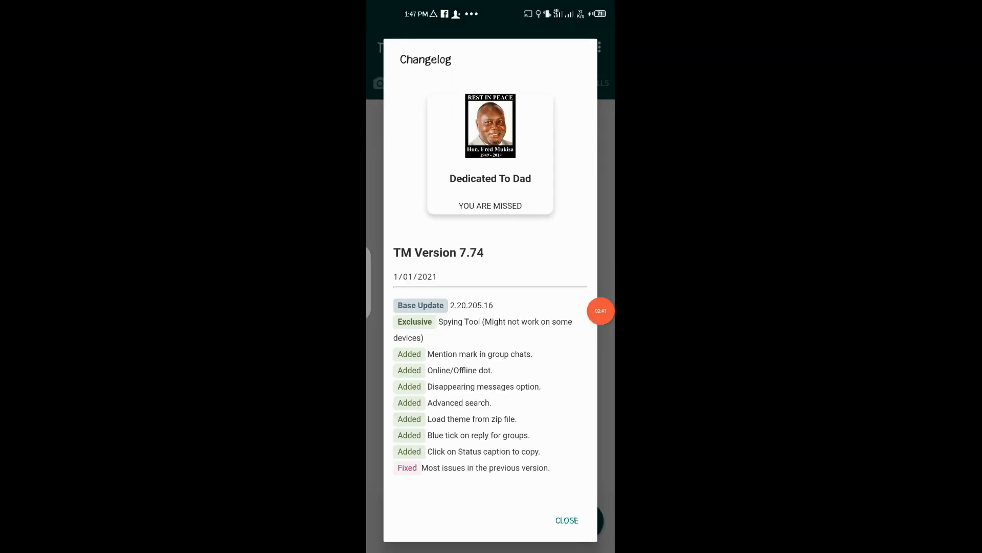
Dismiss TMWhatsApp's changelog and view the BLAIR TECH 26 profile in Settings.
{"action": "left_click", "coordinate": [565, 520]}
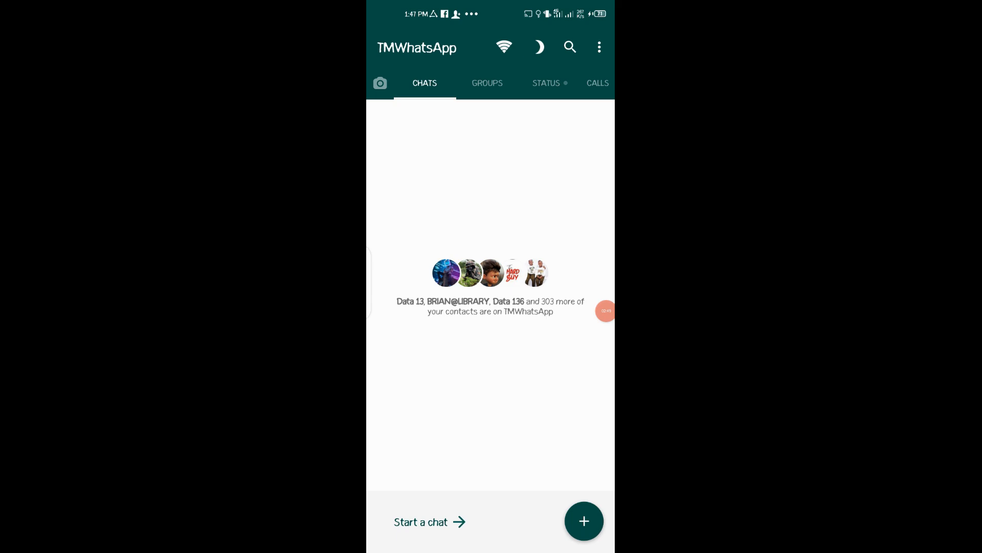
{"action": "left_click", "coordinate": [600, 47]}
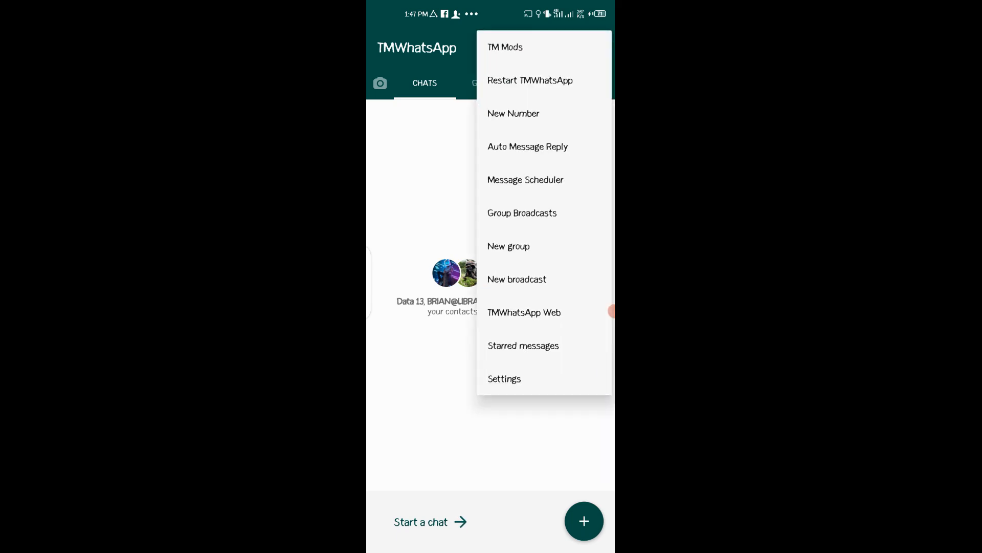
{"action": "left_click", "coordinate": [504, 379]}
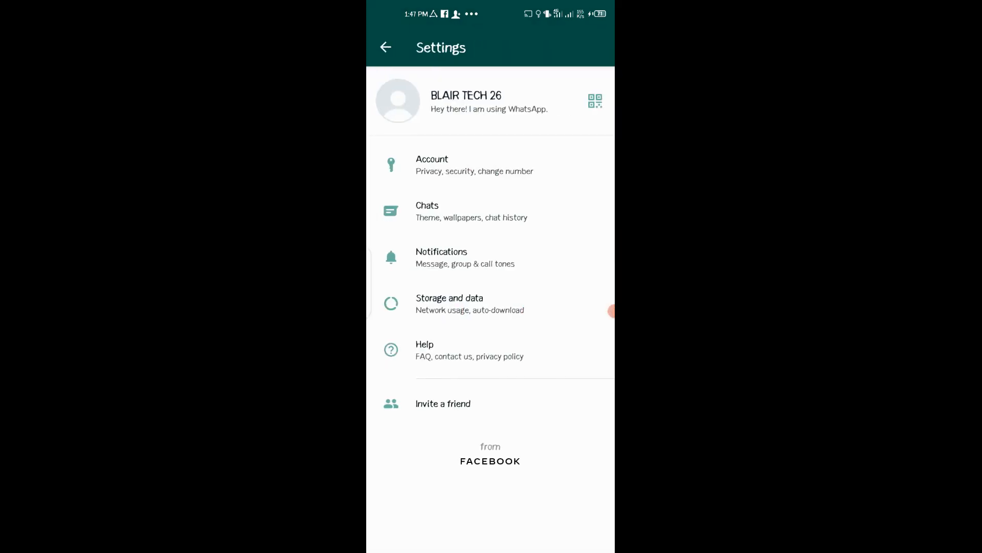
{"action": "left_click", "coordinate": [466, 101]}
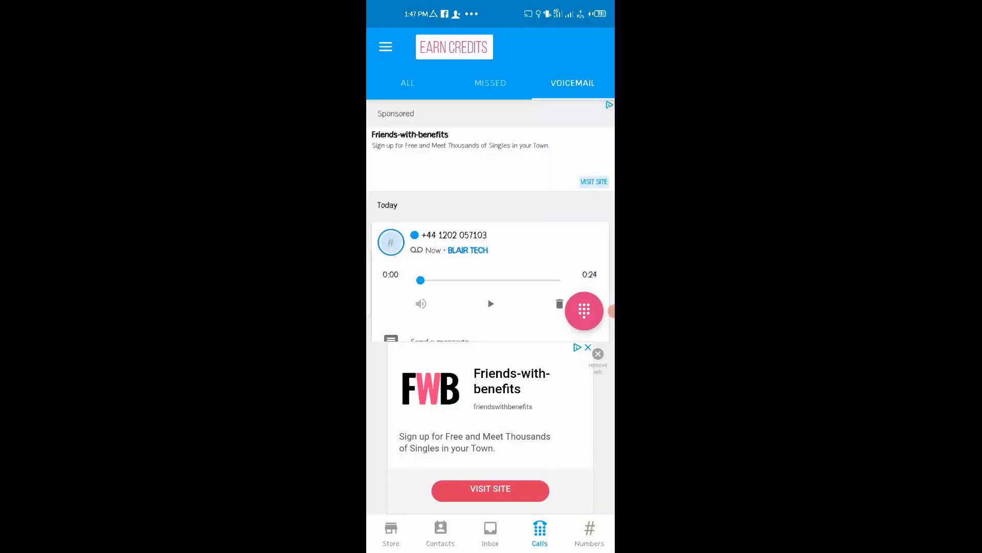
{"action": "left_click", "coordinate": [588, 533]}
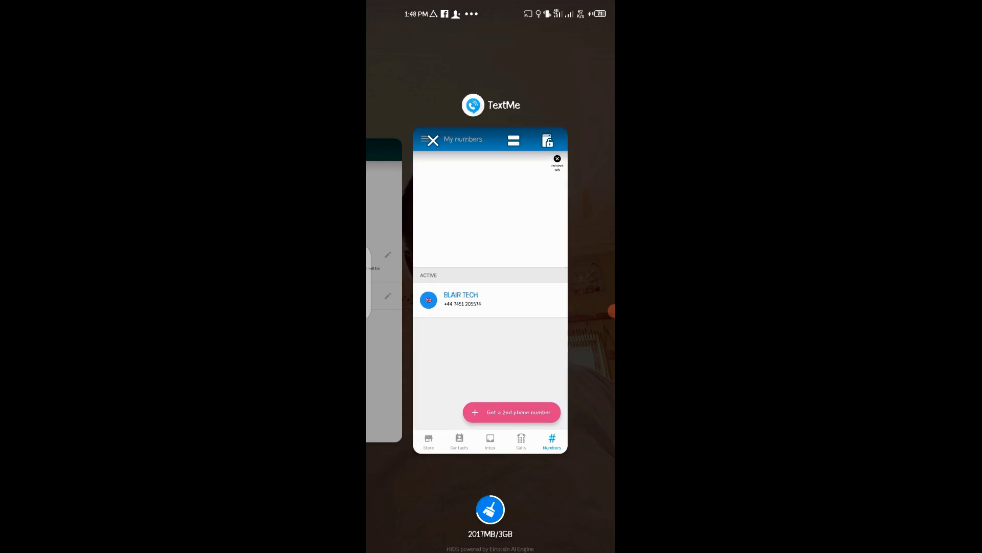
{"action": "left_click", "coordinate": [460, 298]}
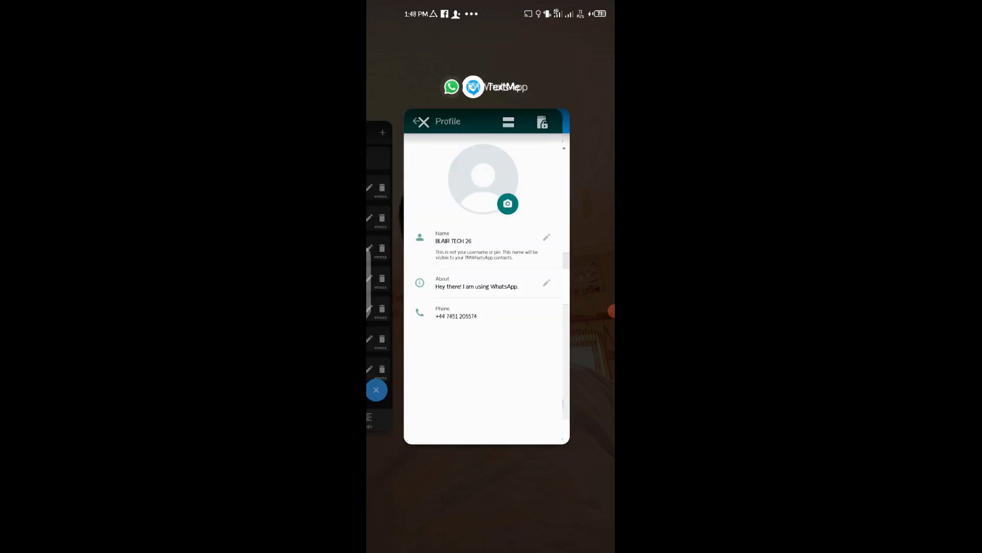